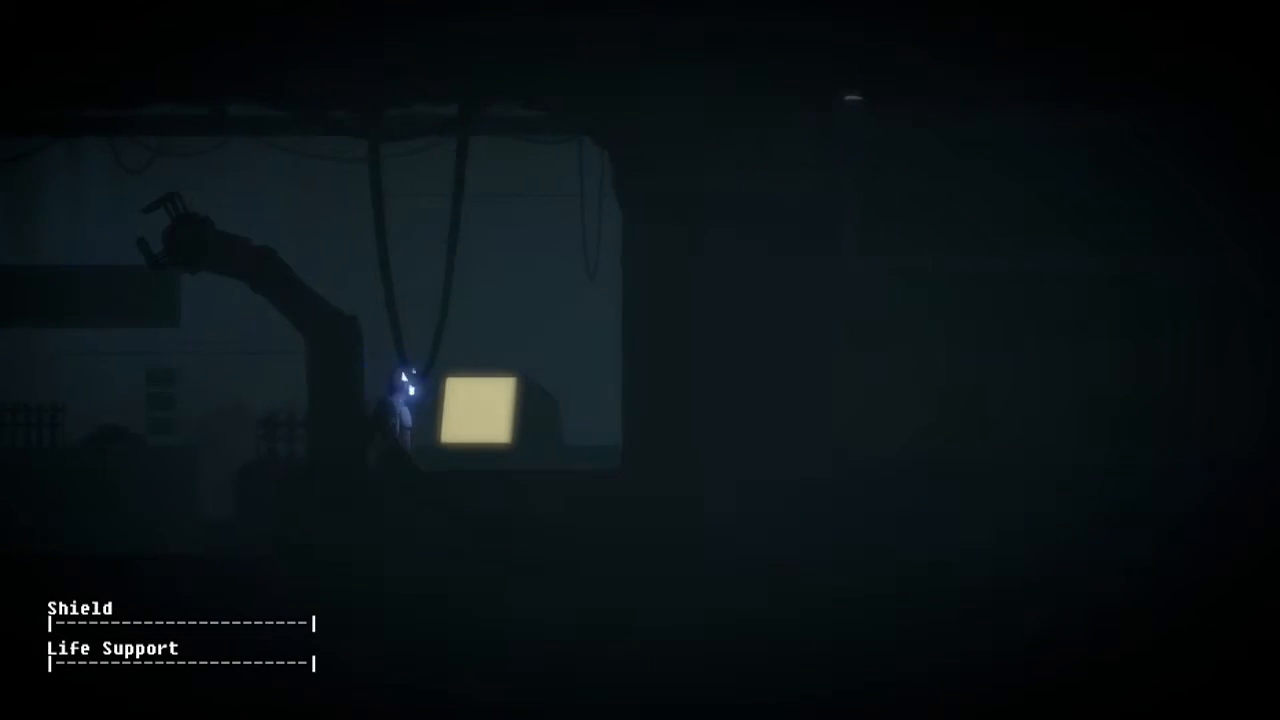
click(485, 420)
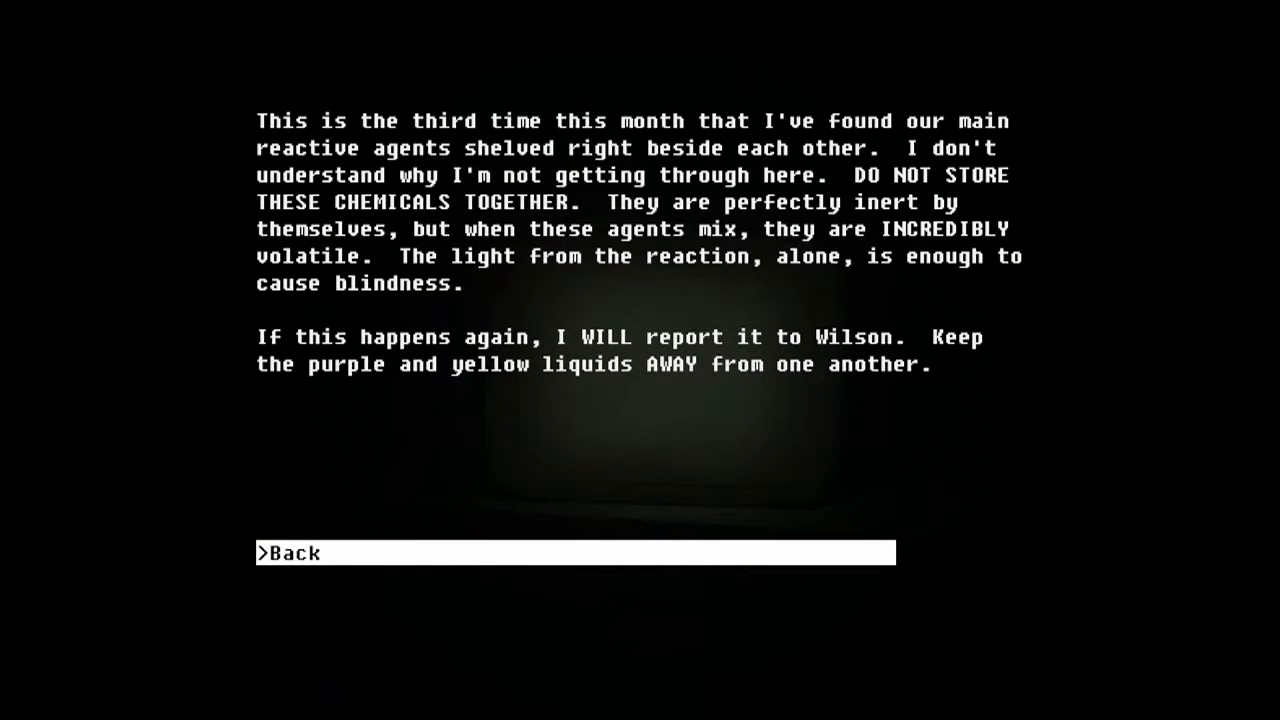
click(295, 553)
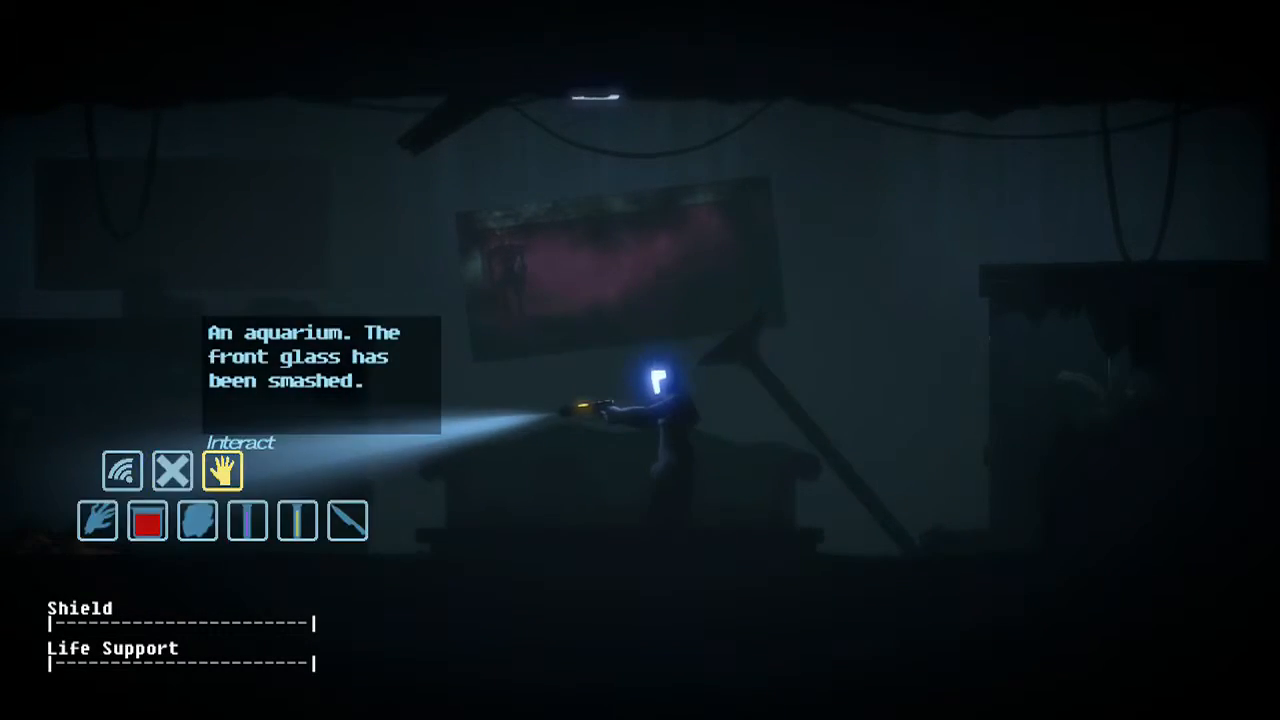
click(223, 471)
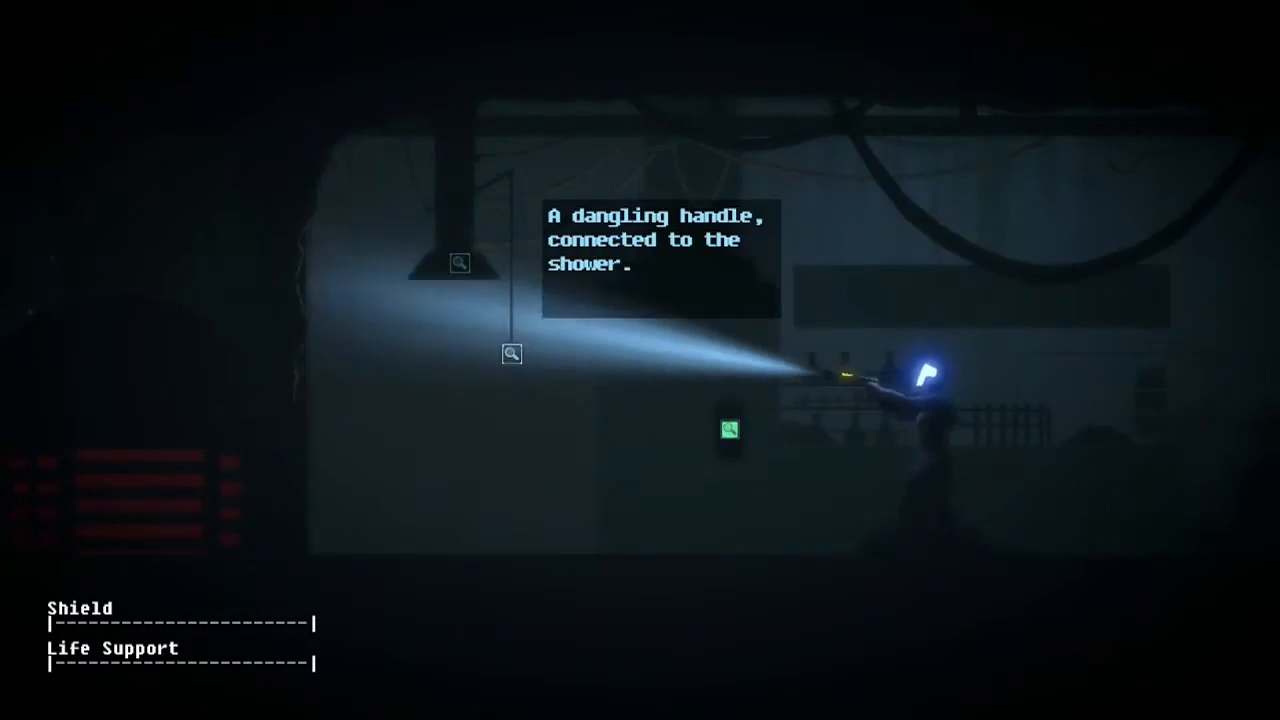
click(458, 263)
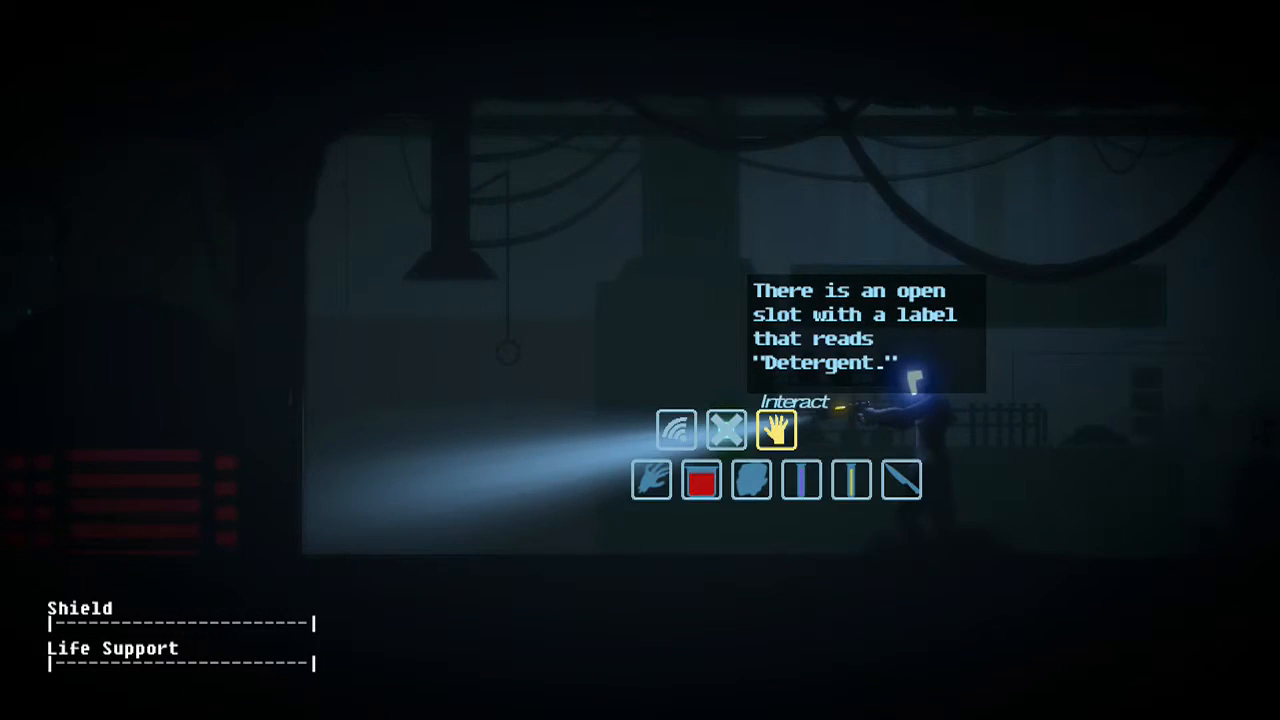
click(773, 430)
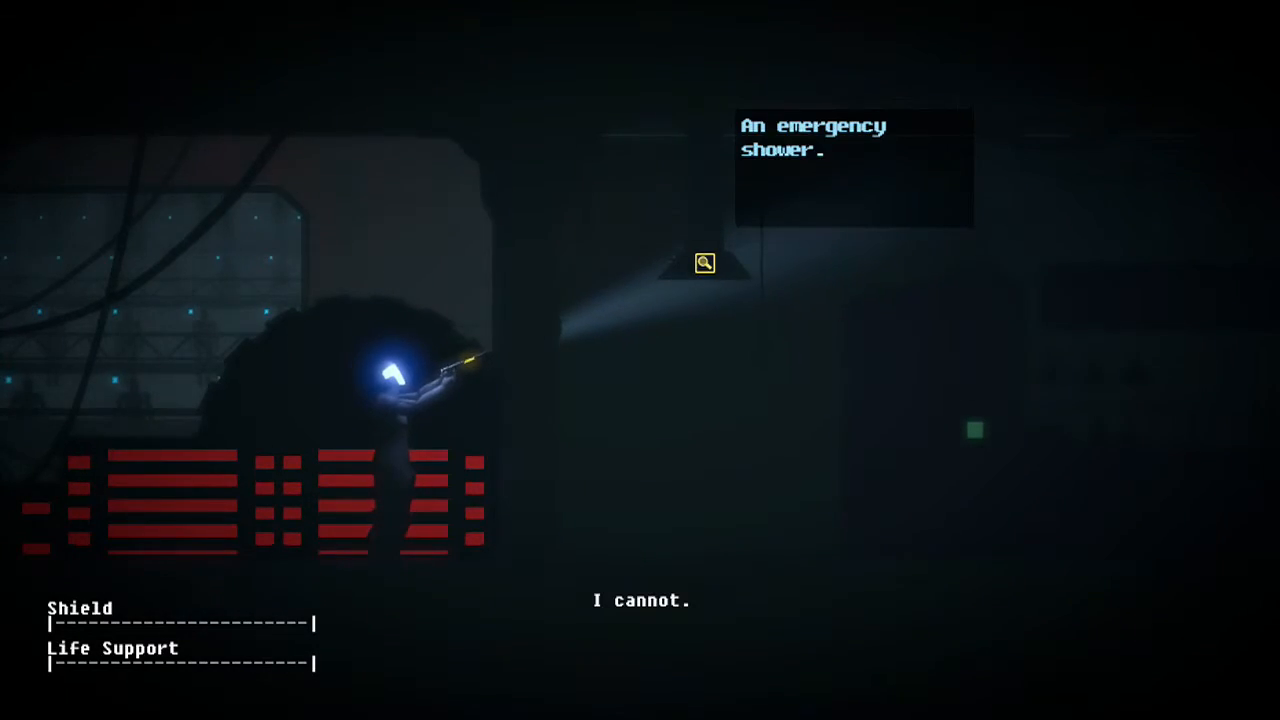
click(702, 263)
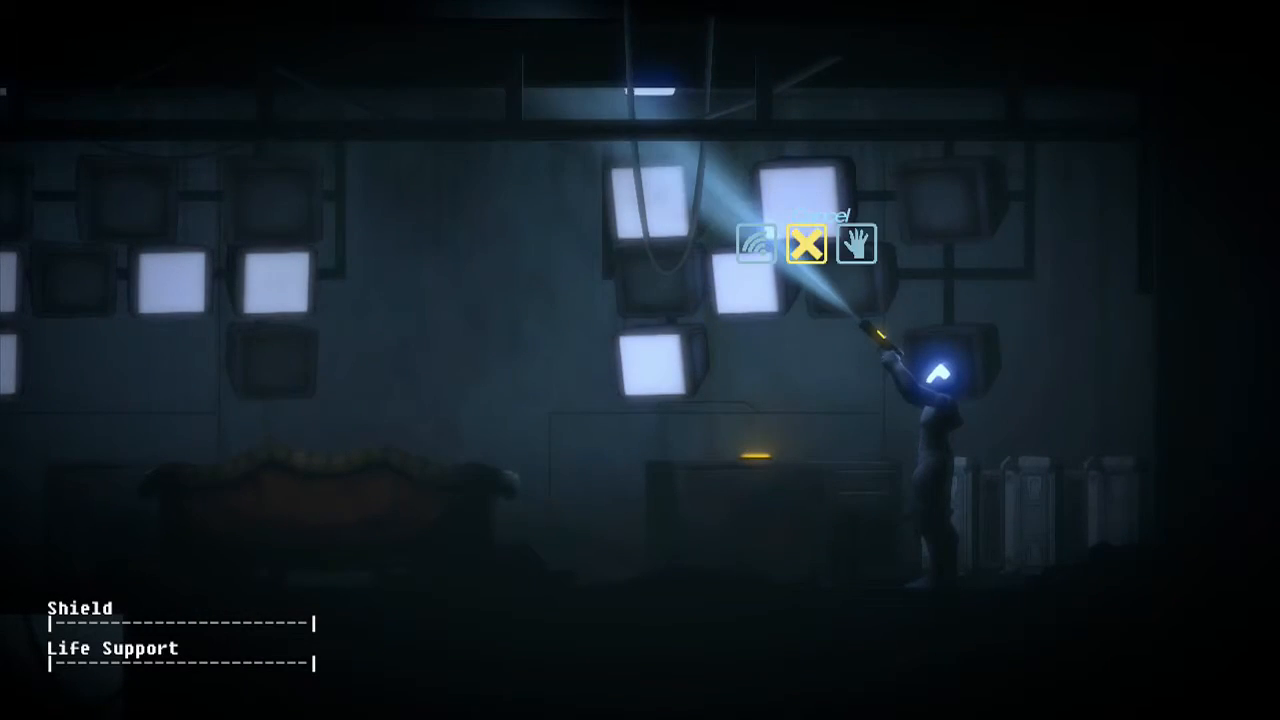
click(806, 244)
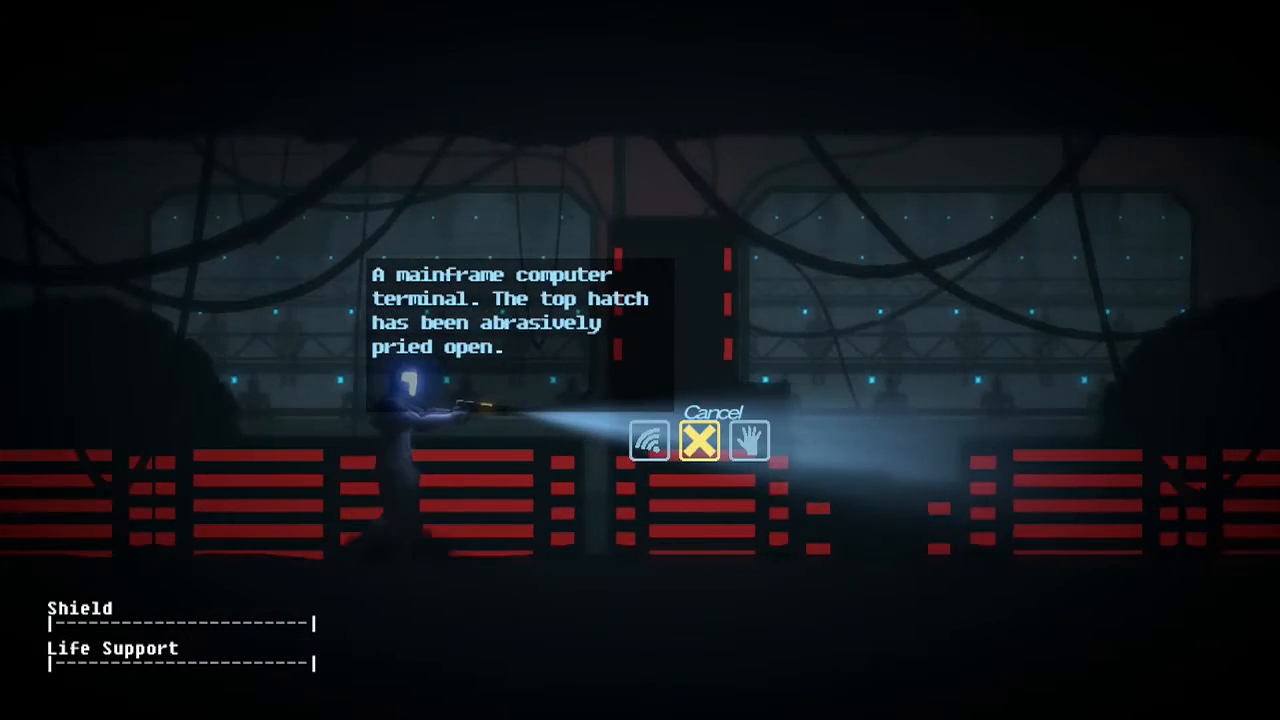
click(745, 440)
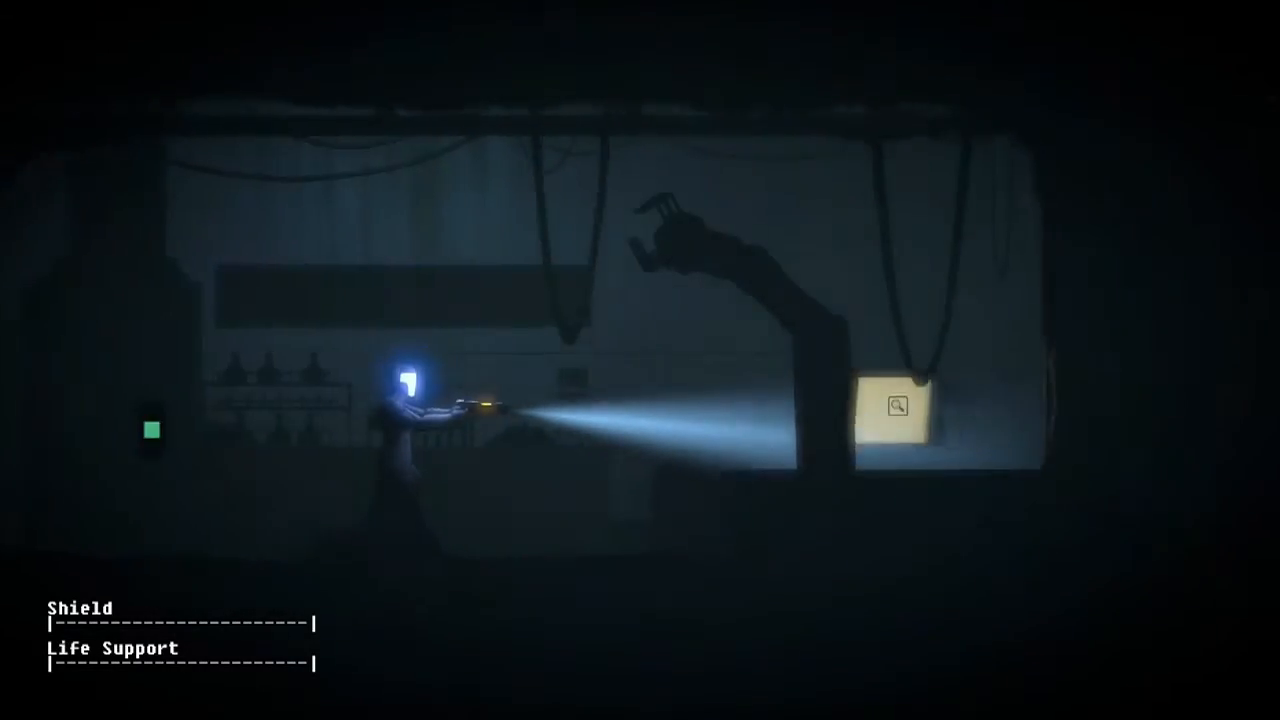
click(895, 408)
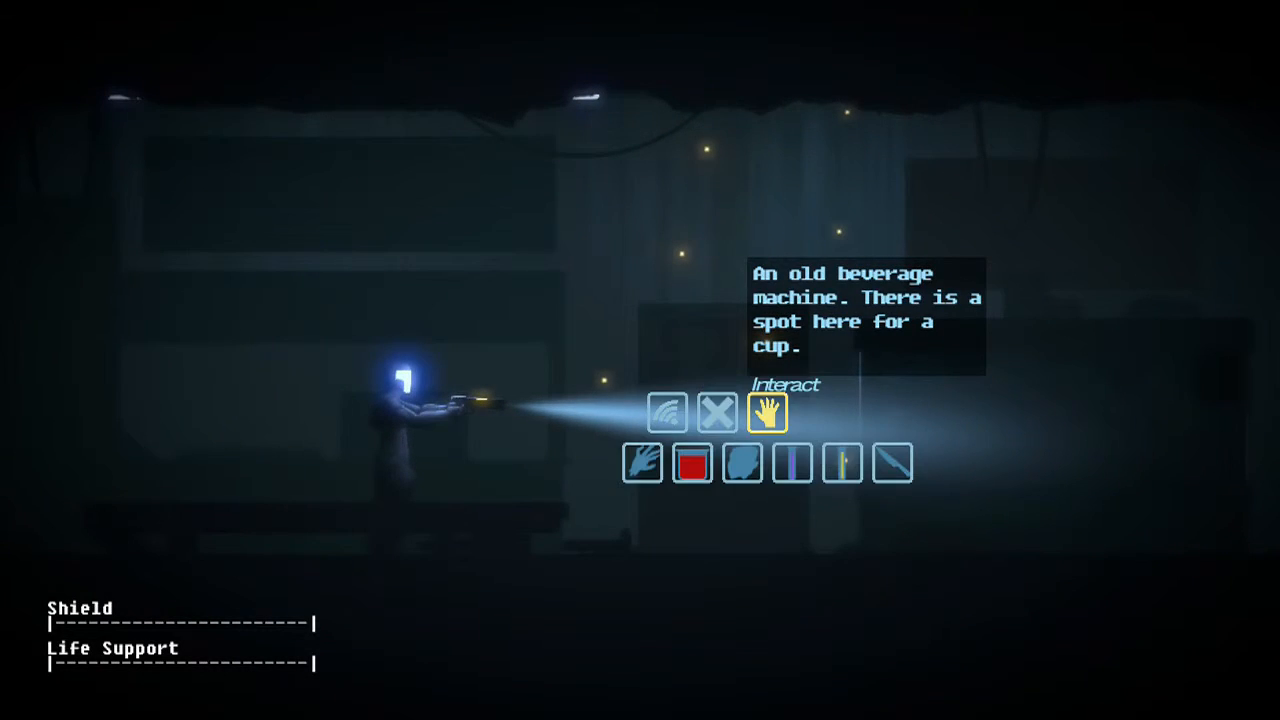
click(769, 412)
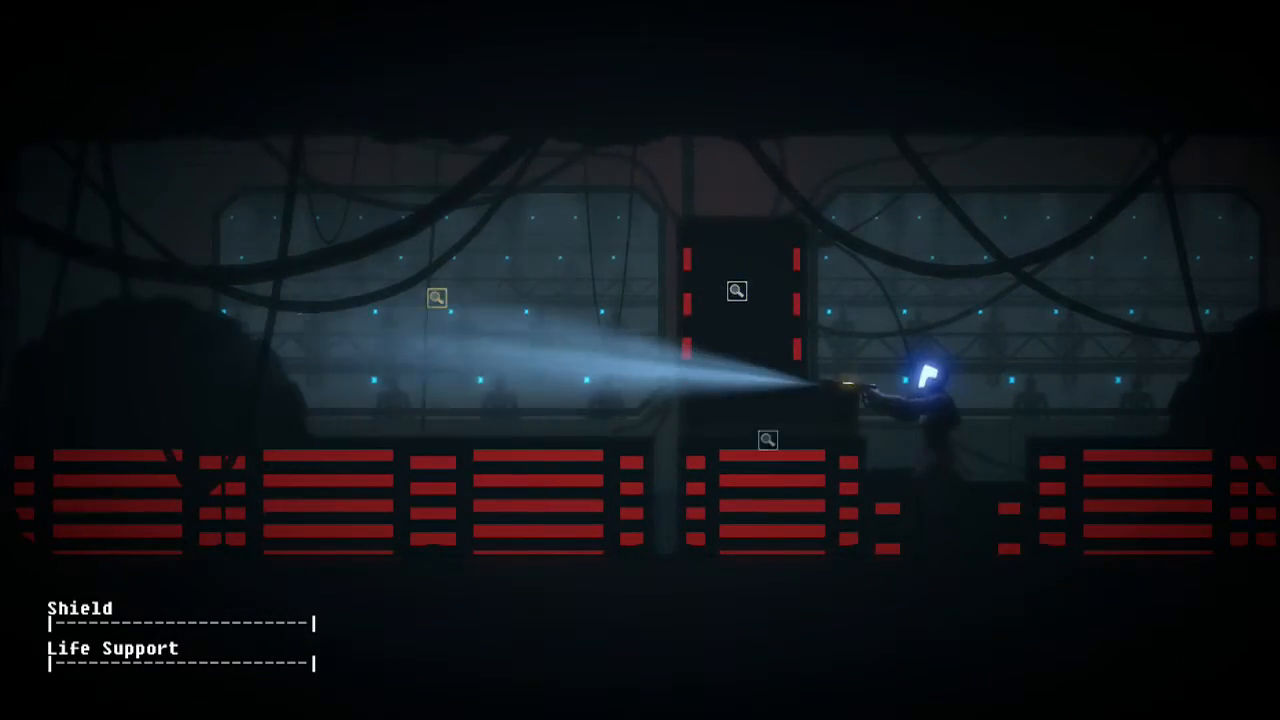
click(734, 291)
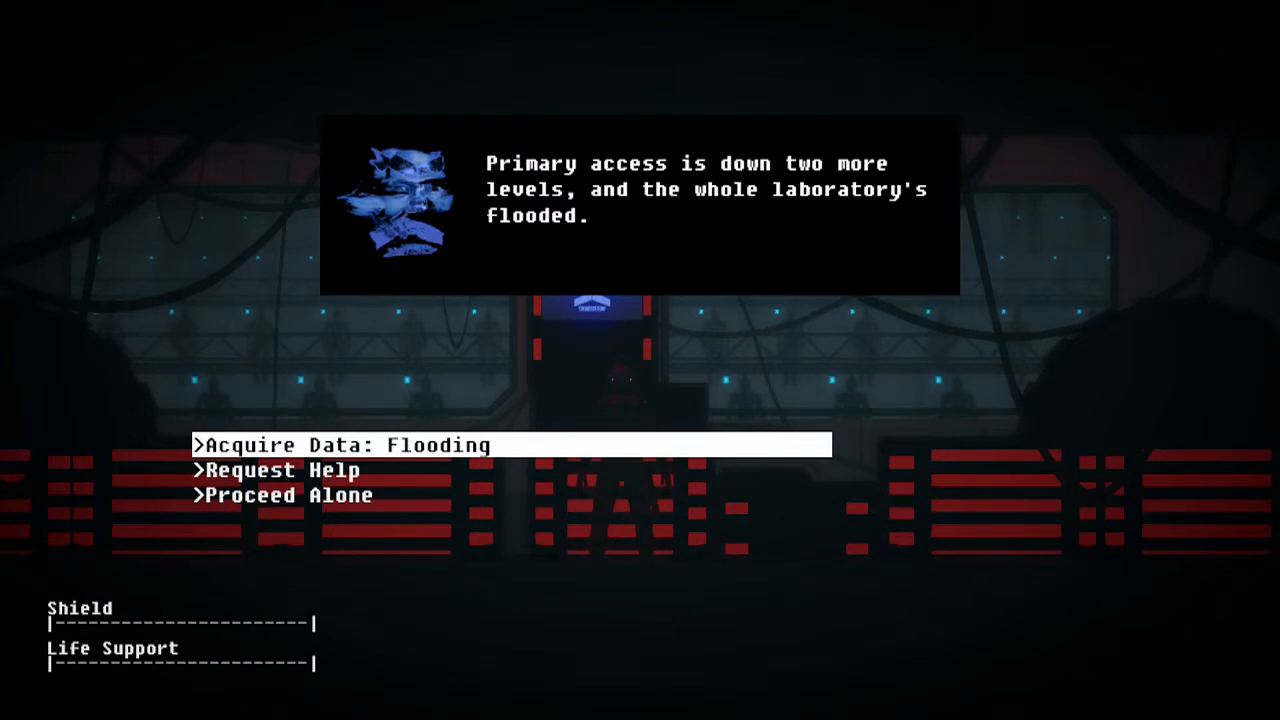
click(347, 444)
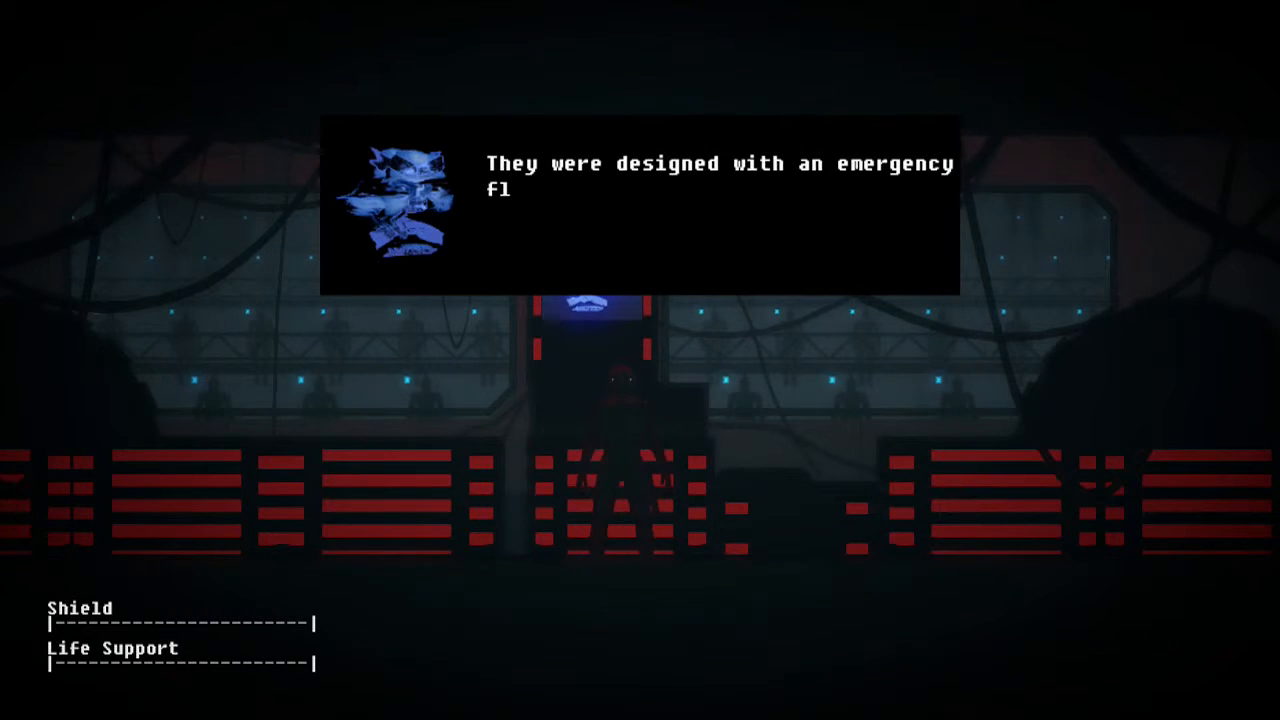
click(640, 210)
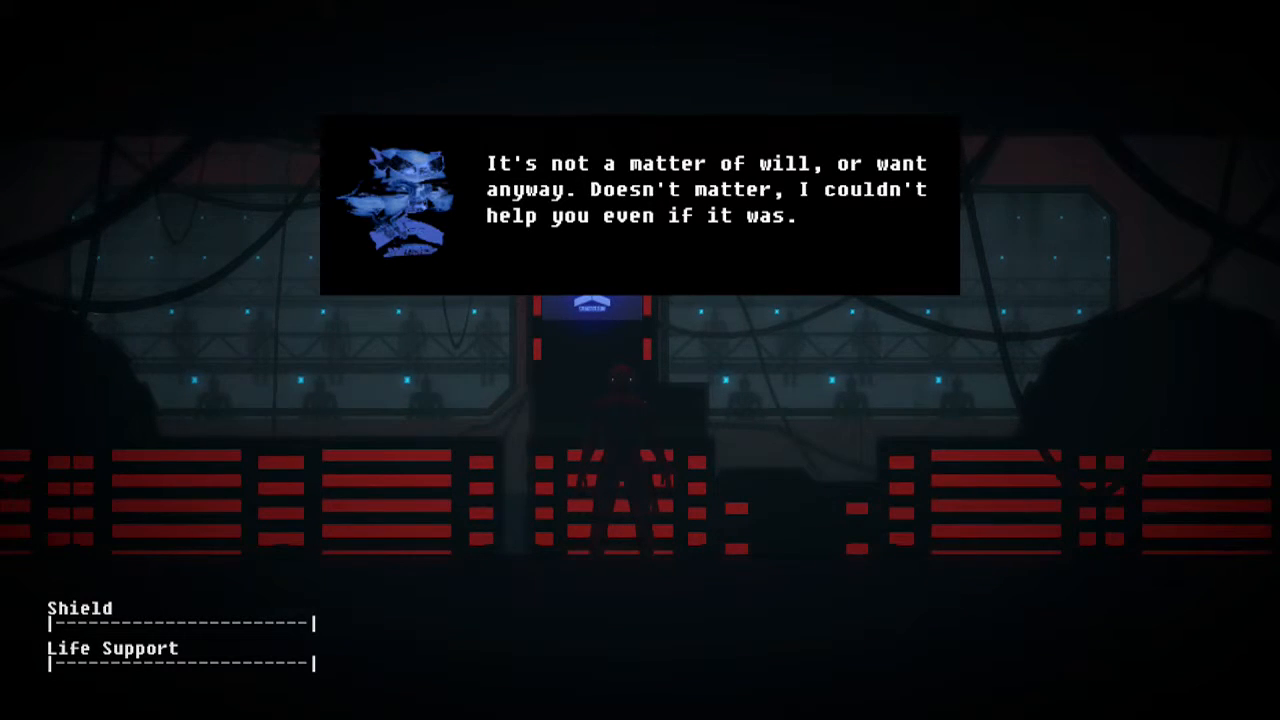
click(640, 210)
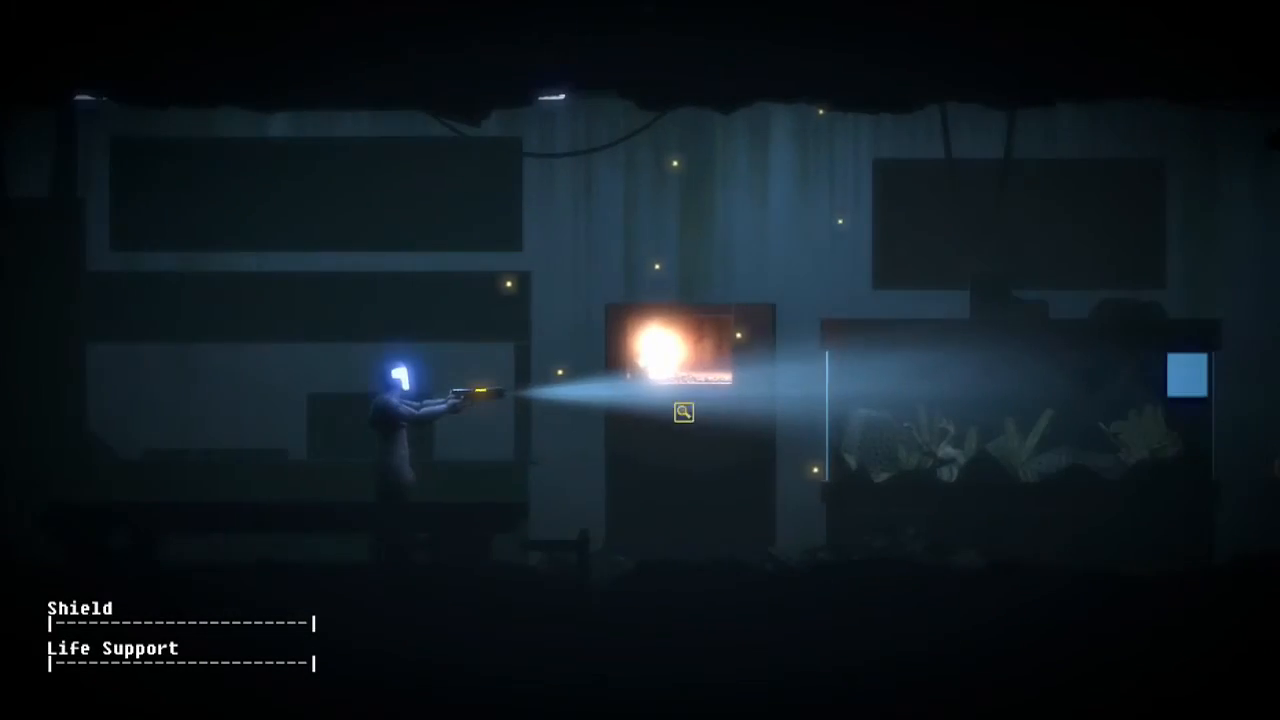
click(682, 414)
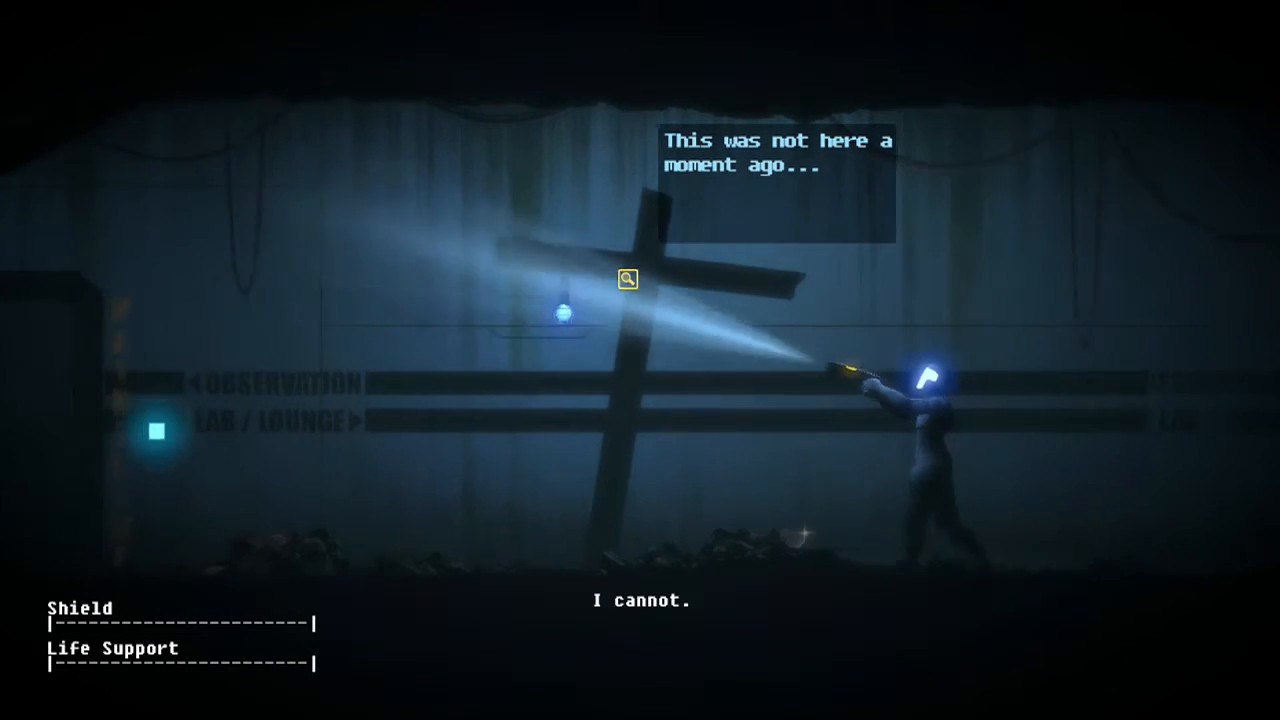
click(629, 280)
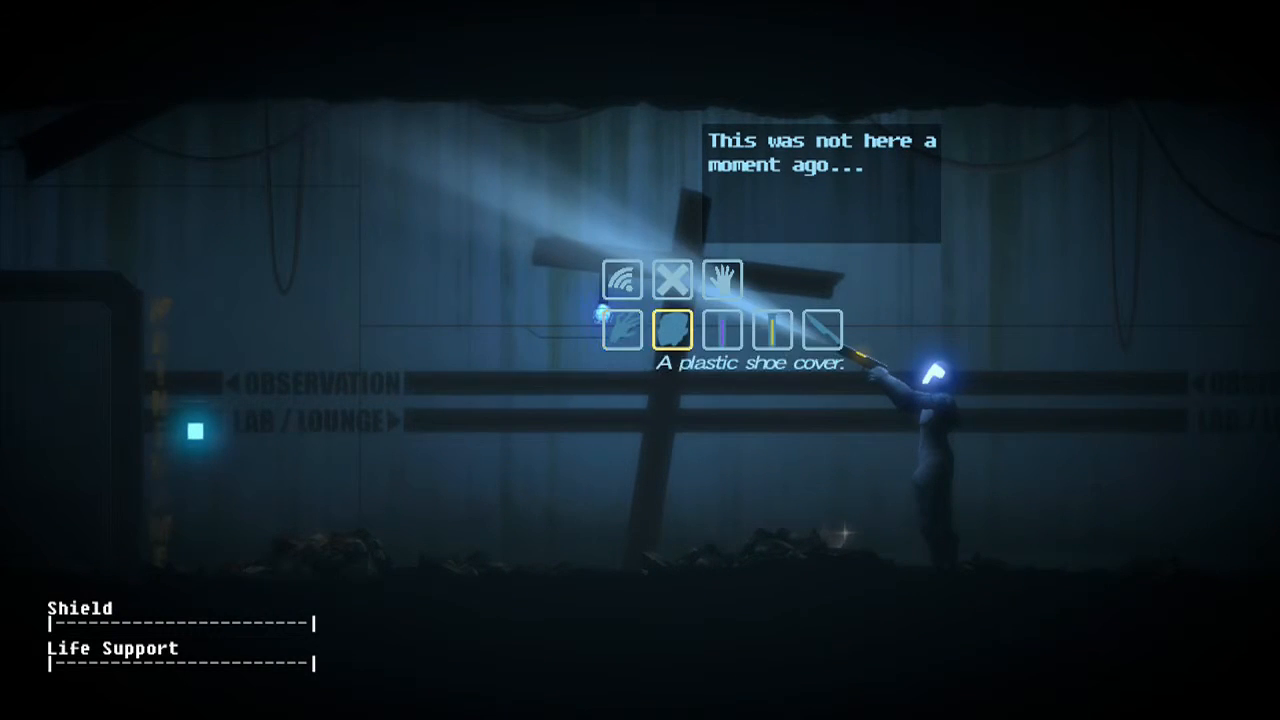